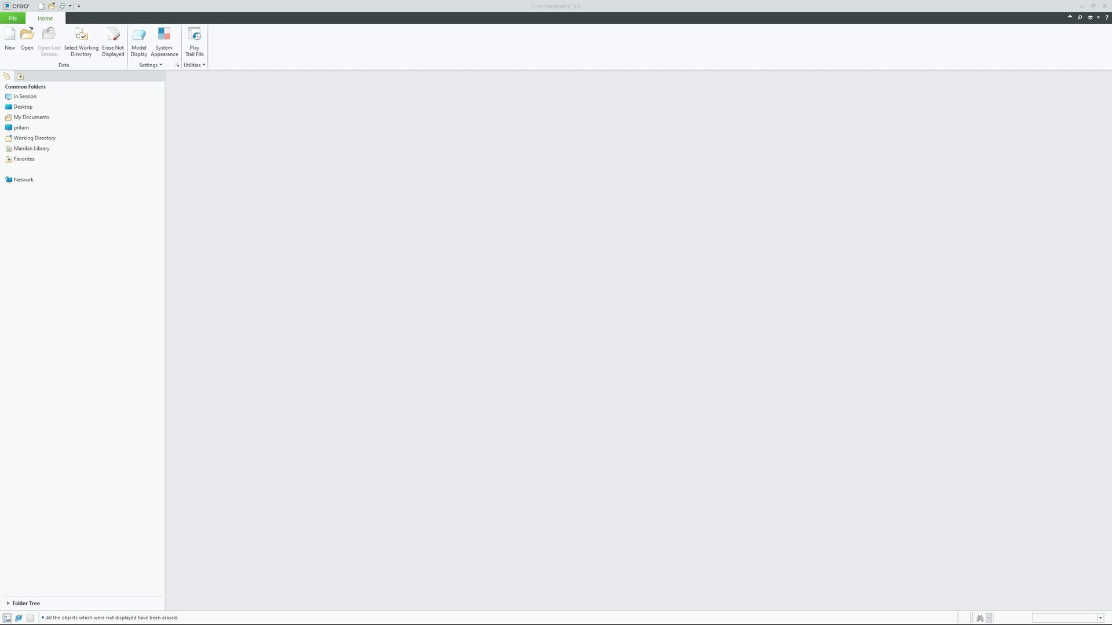
mouse_move(608, 186)
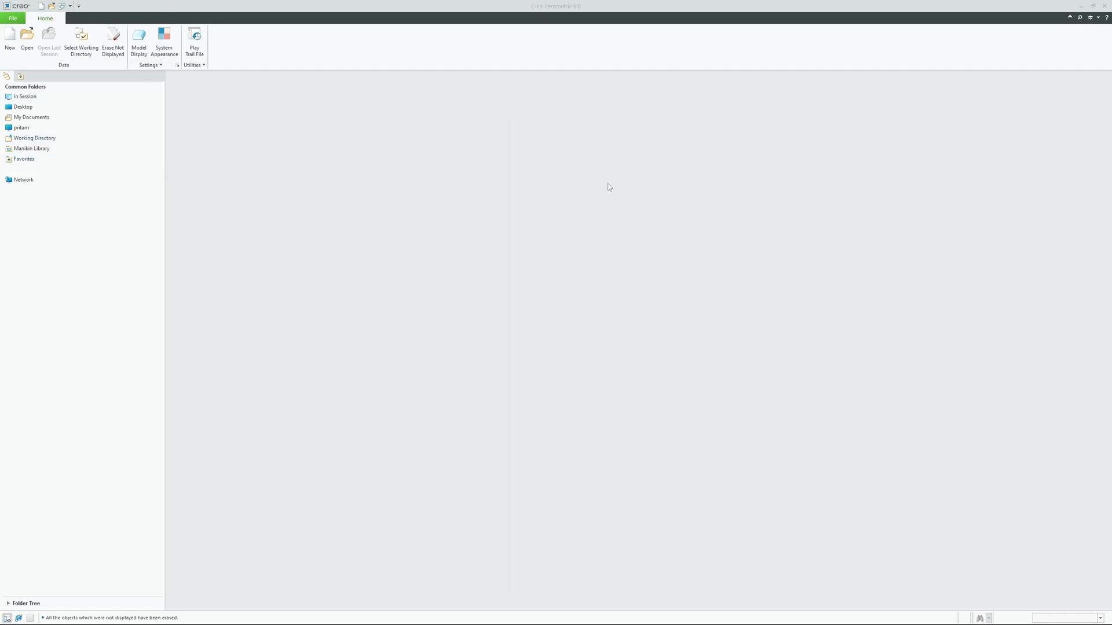
mouse_move(90, 36)
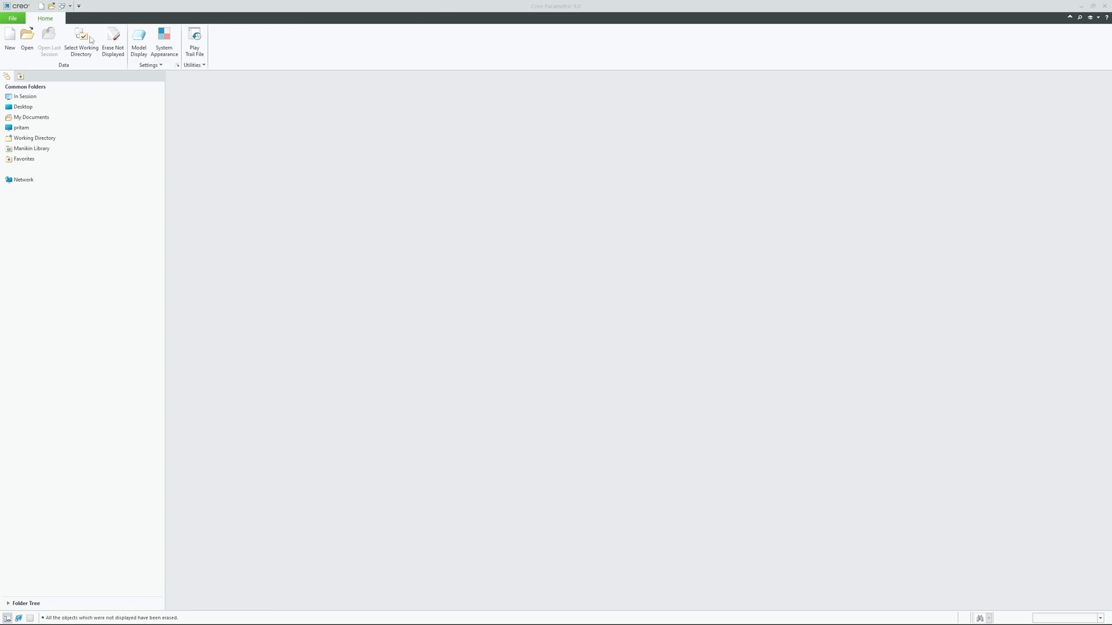
Step: Create new solid part PRT0001 from the default template
click(19, 35)
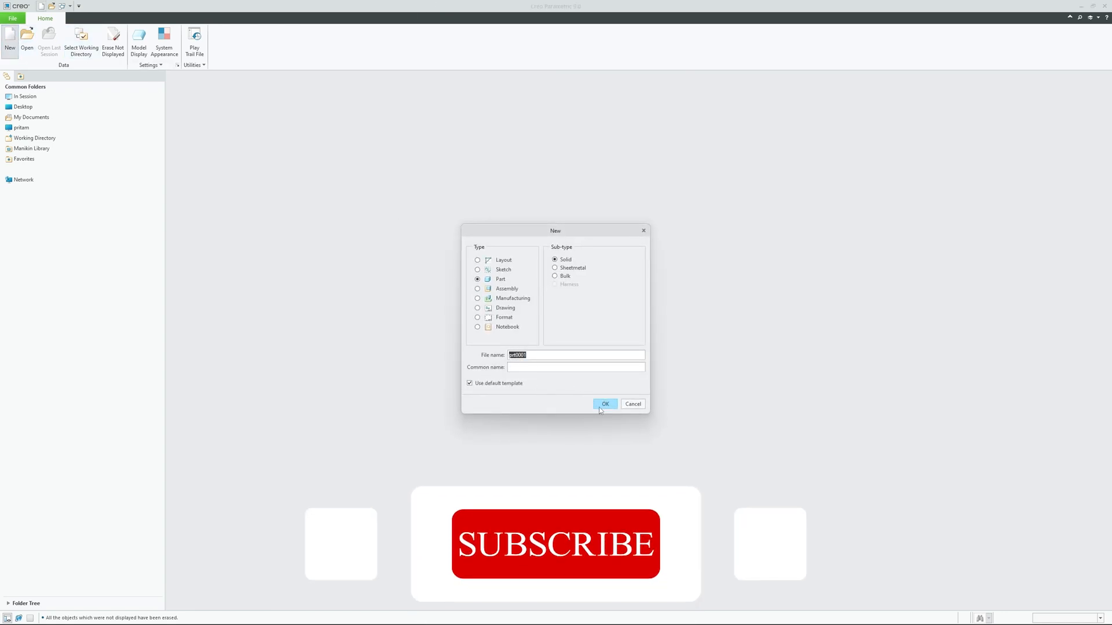
click(605, 404)
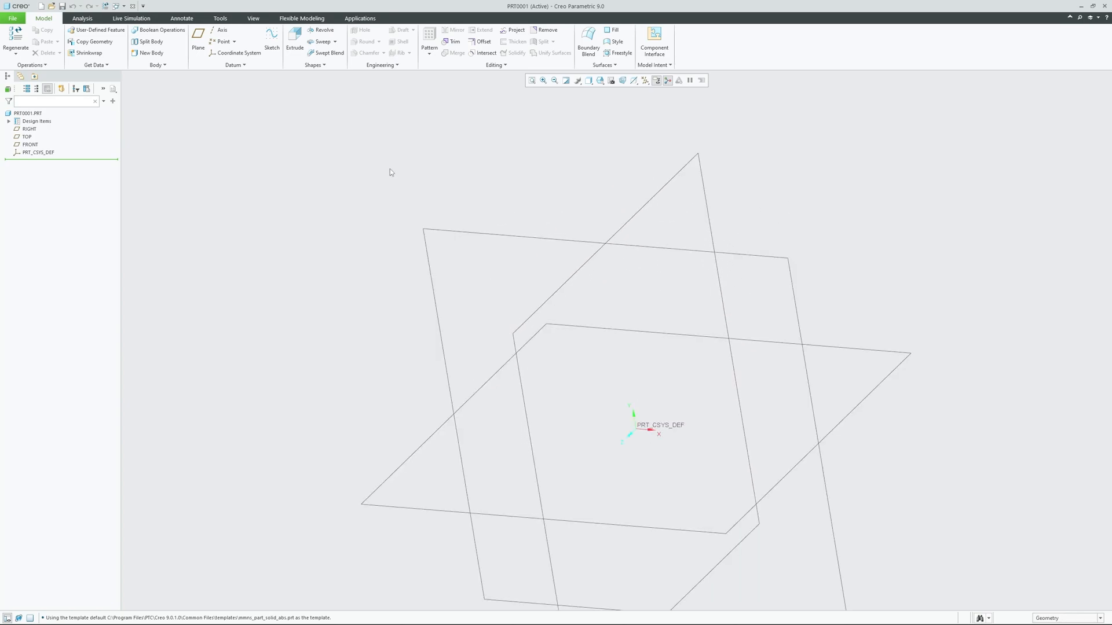
mouse_move(272, 71)
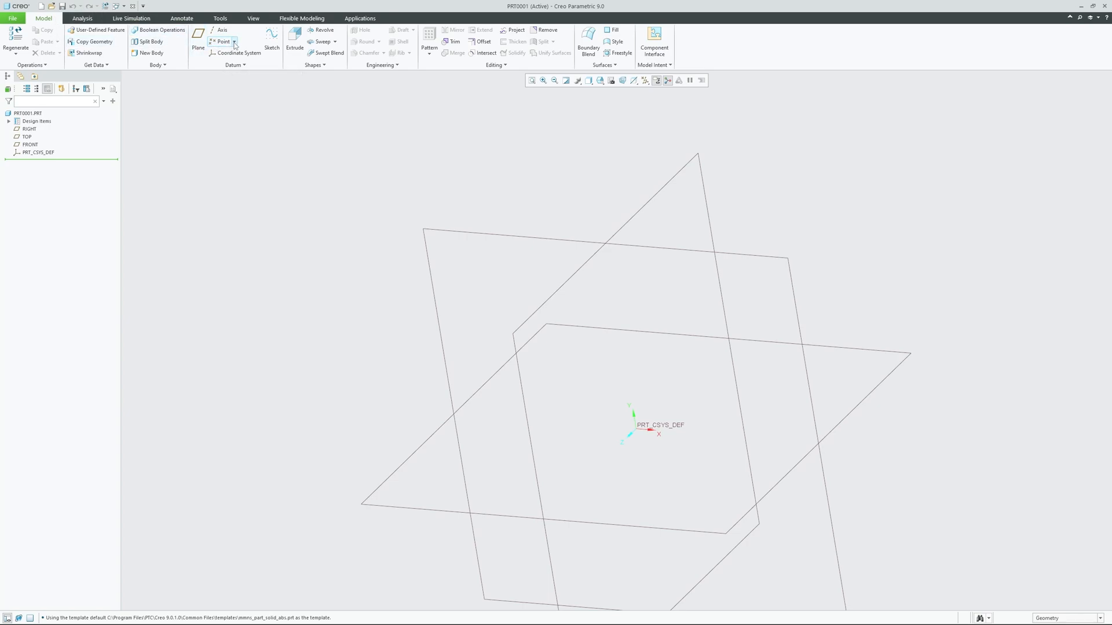
Step: Start an Offset Coordinate System datum point from the Point dropdown
click(236, 41)
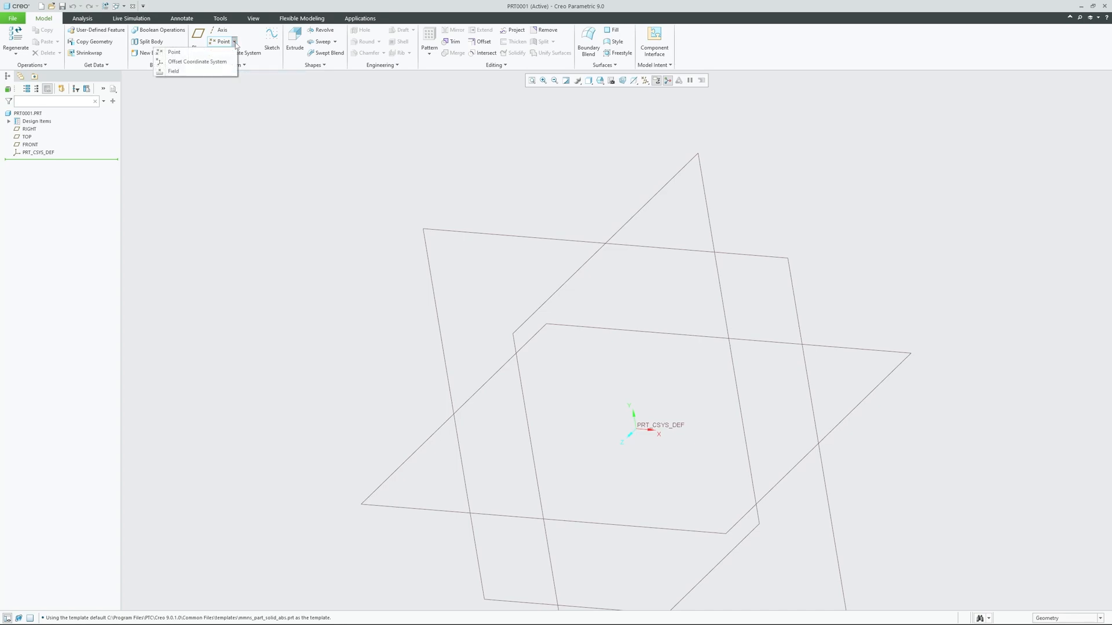
mouse_move(174, 53)
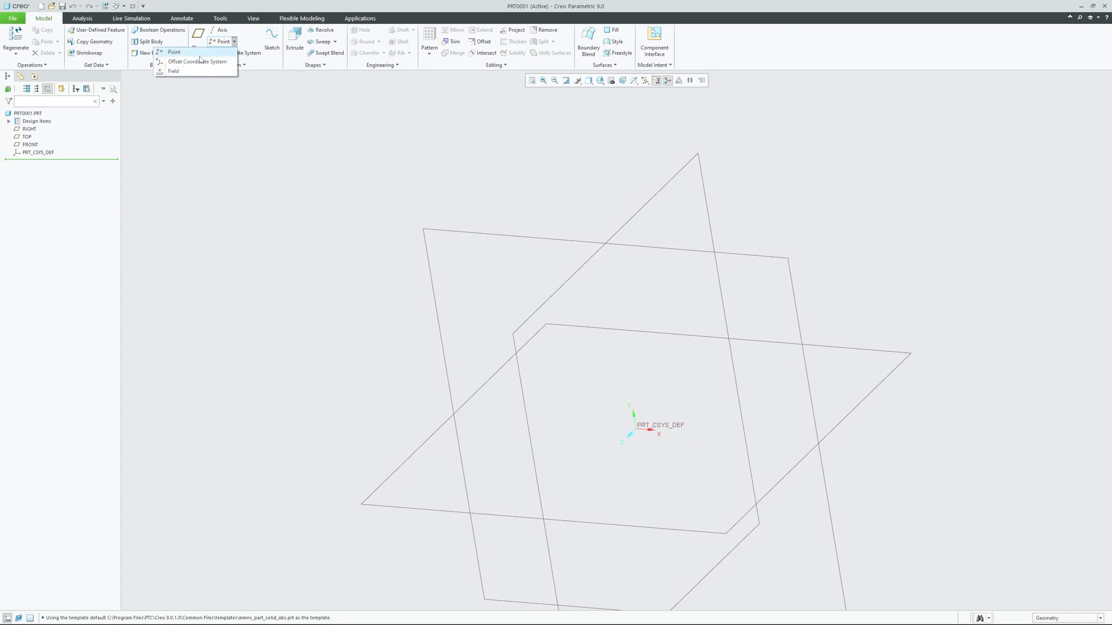
mouse_move(198, 62)
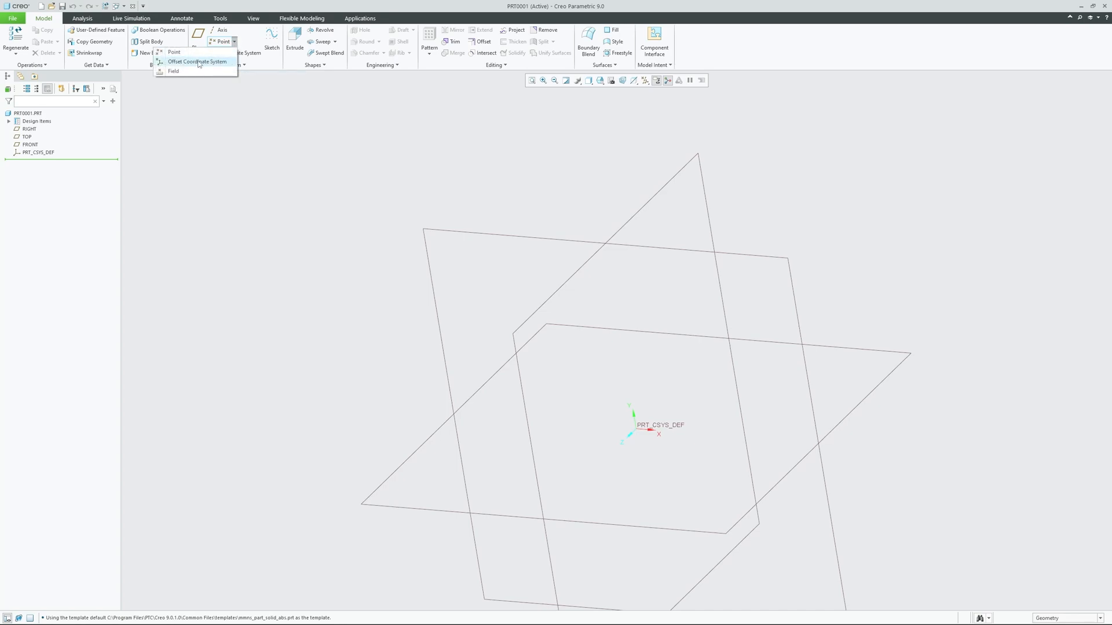
click(173, 51)
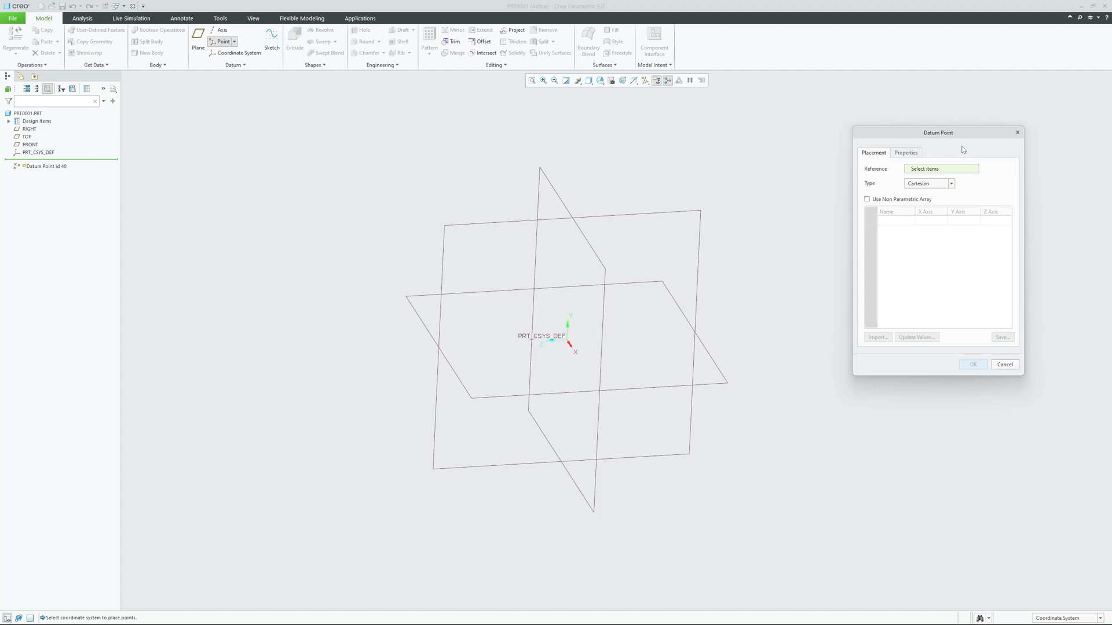
mouse_move(295, 81)
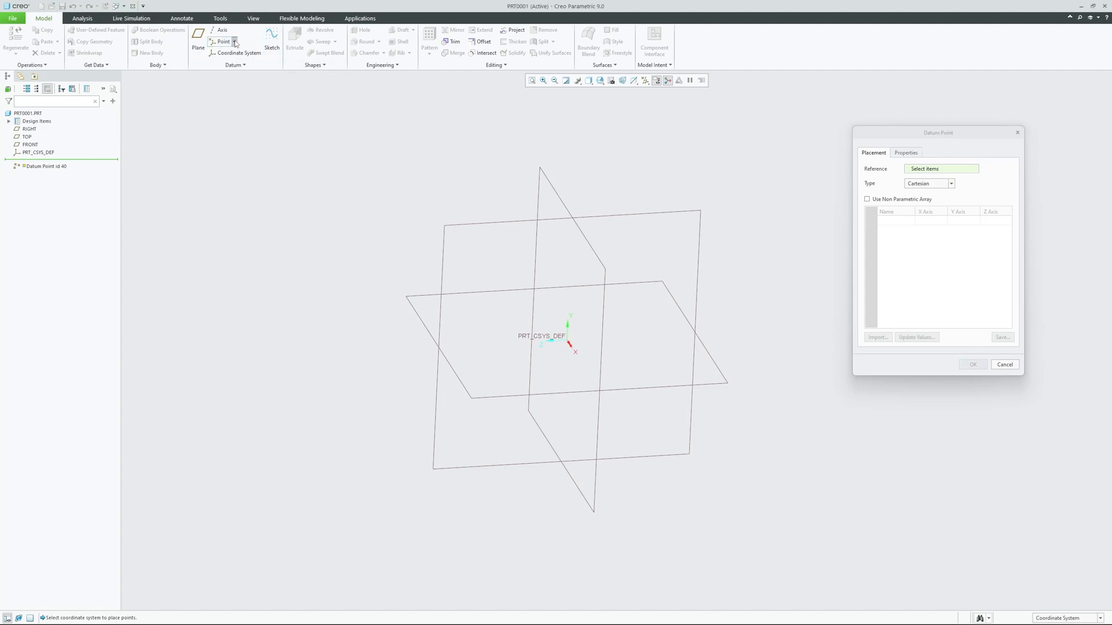
mouse_move(297, 152)
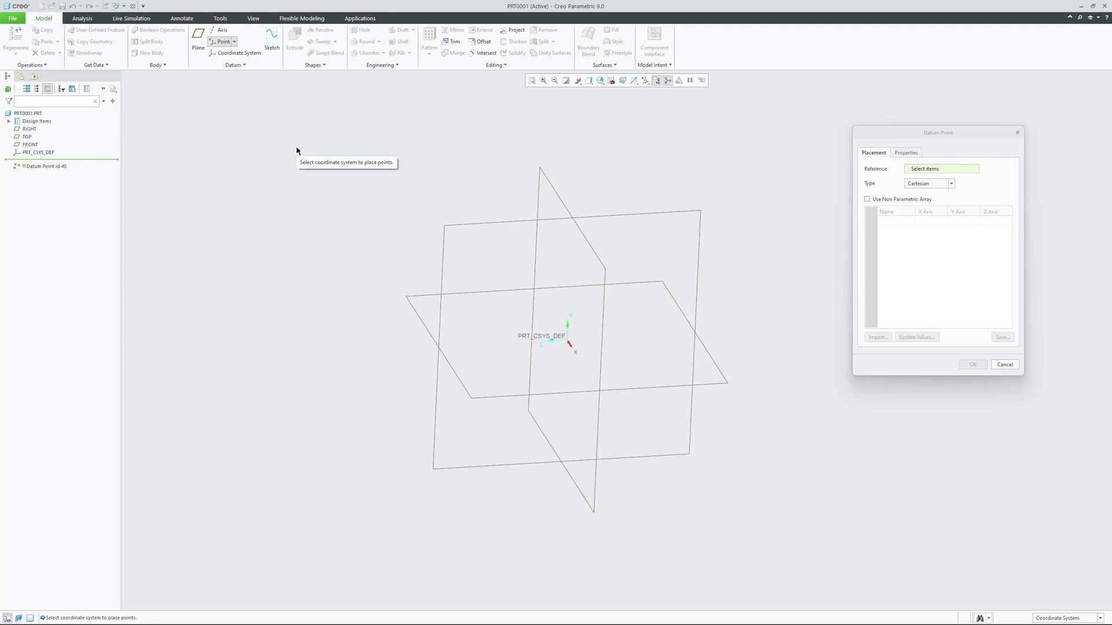
mouse_move(20, 152)
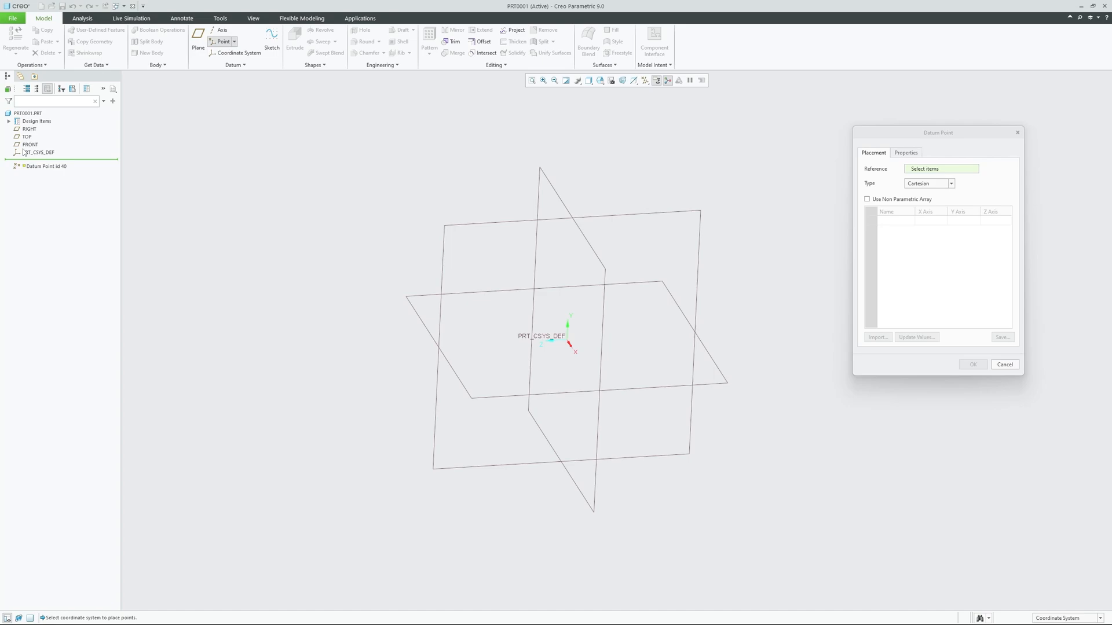
mouse_move(29, 161)
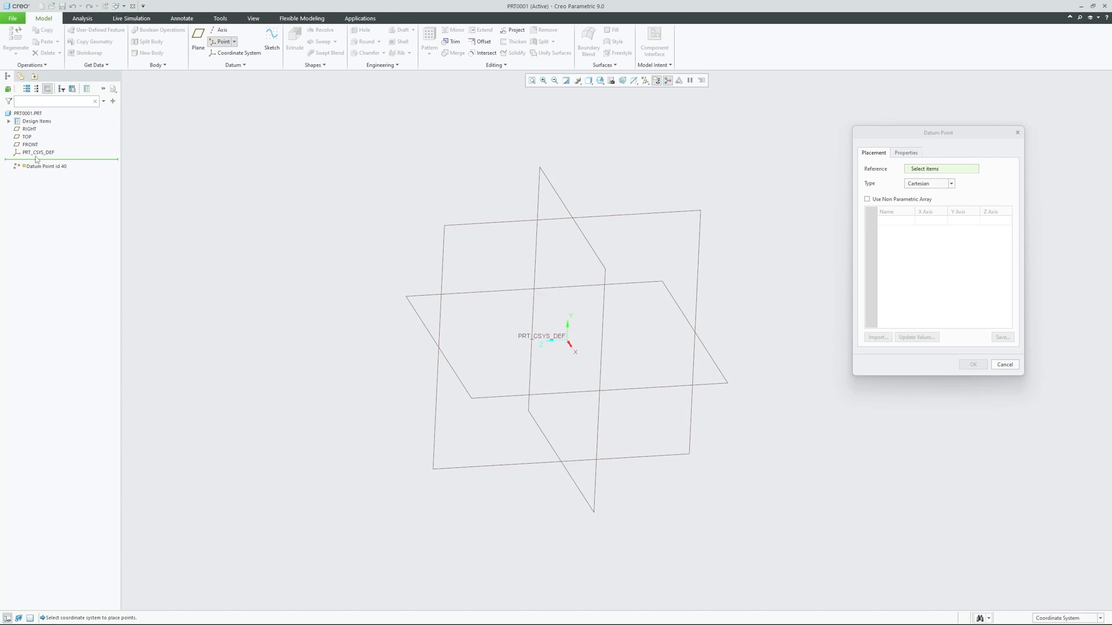
Step: Pick PRT_CSYS_DEF as the reference, adding PNT0 at Y 128.80
click(35, 152)
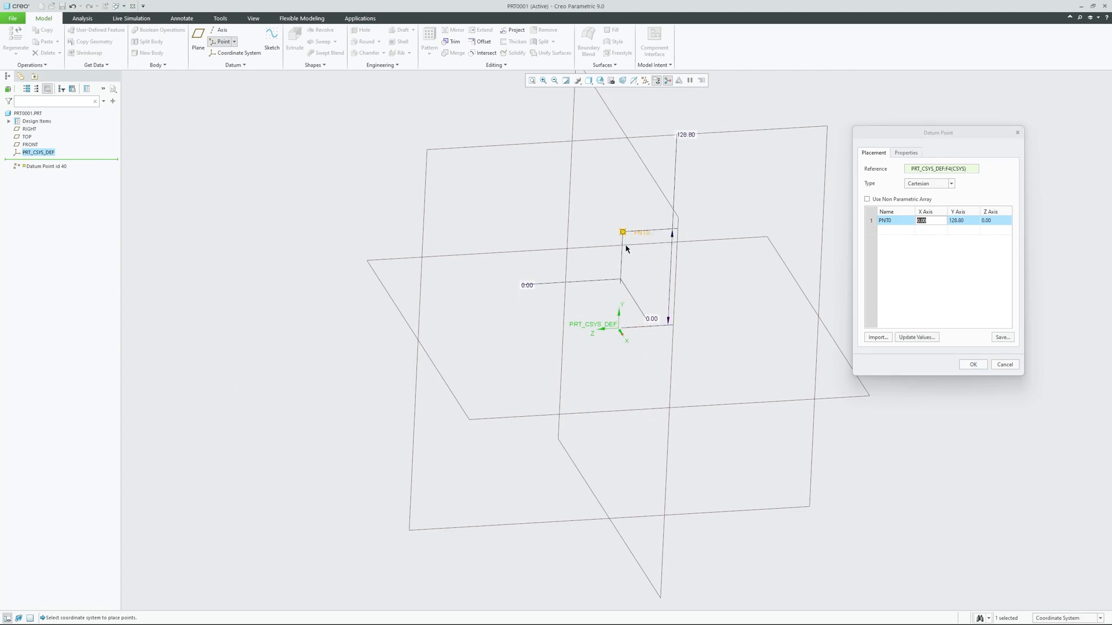
mouse_move(582, 285)
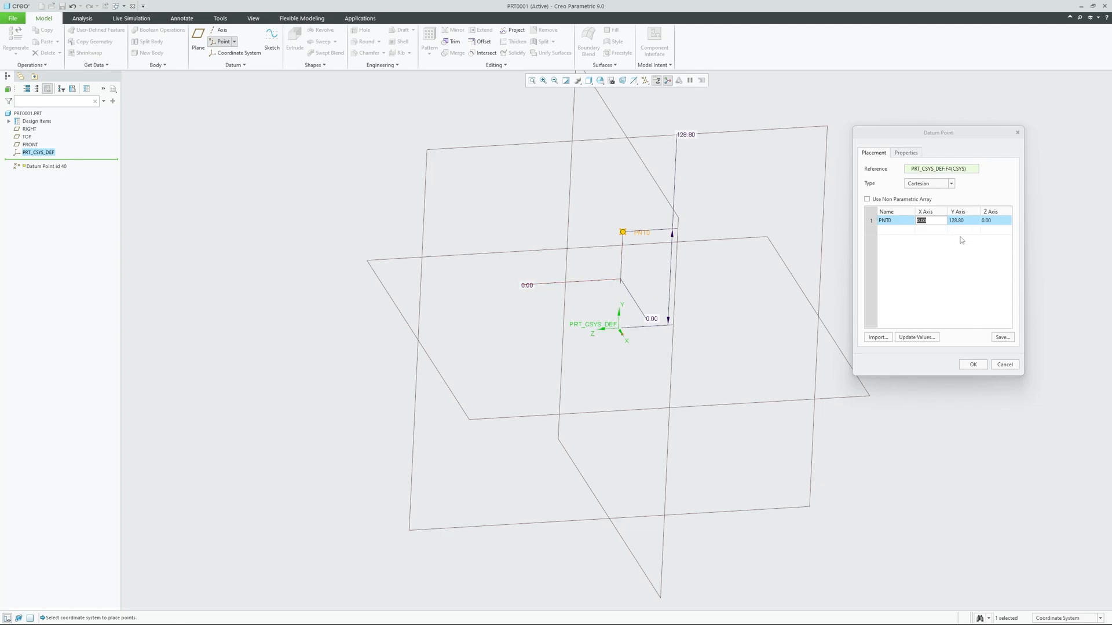
mouse_move(960, 241)
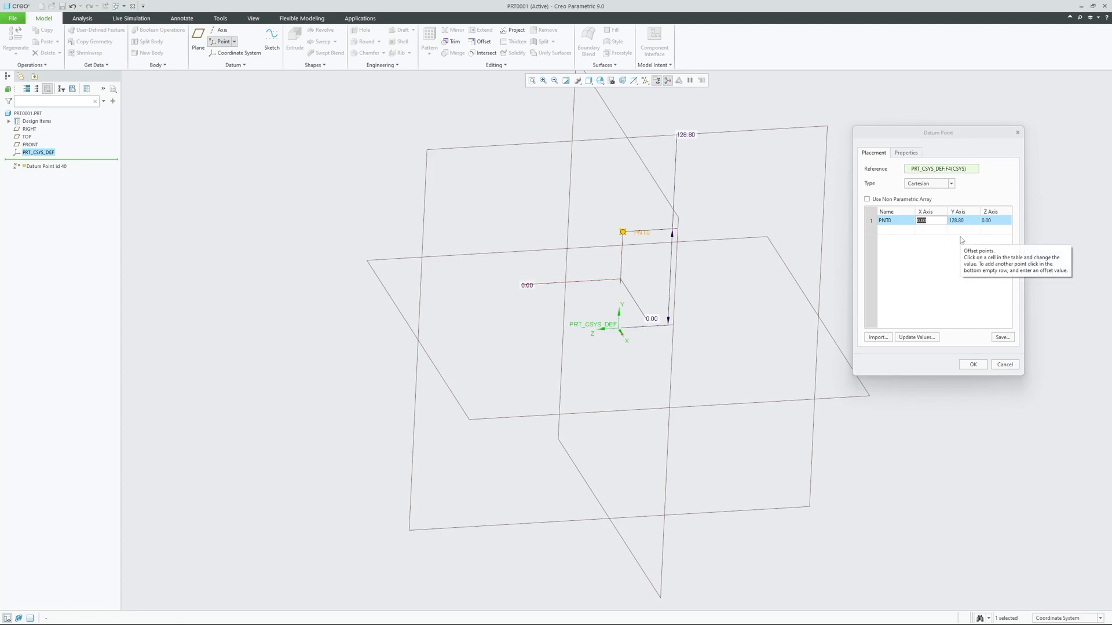
mouse_move(927, 199)
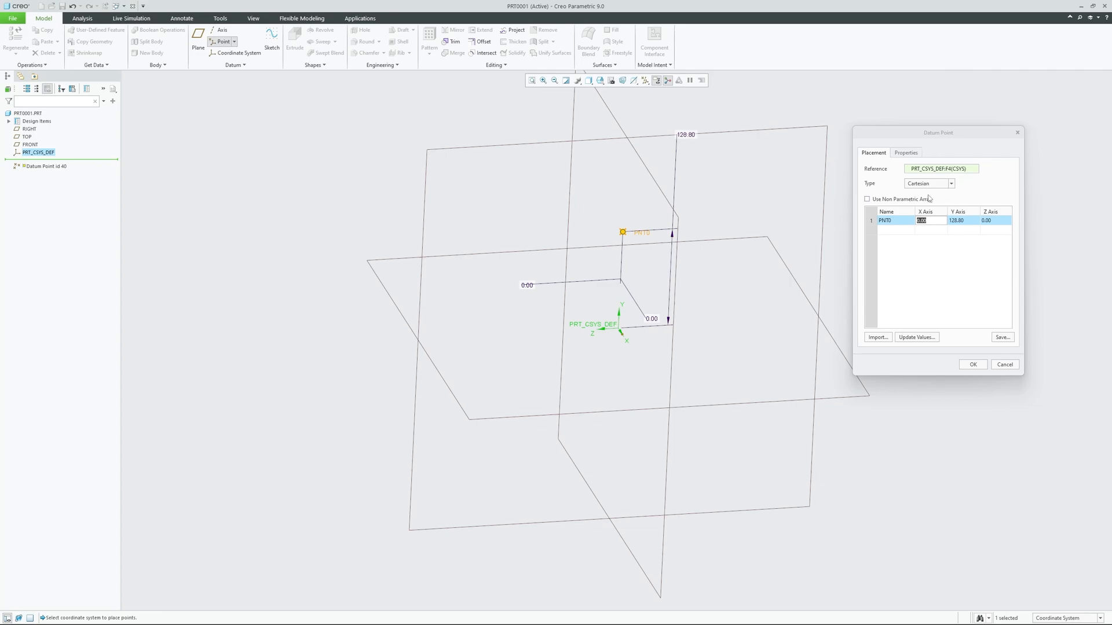
Step: Switch PNT0's offset type to cylindrical, then spherical with angles 90 and 104
click(950, 183)
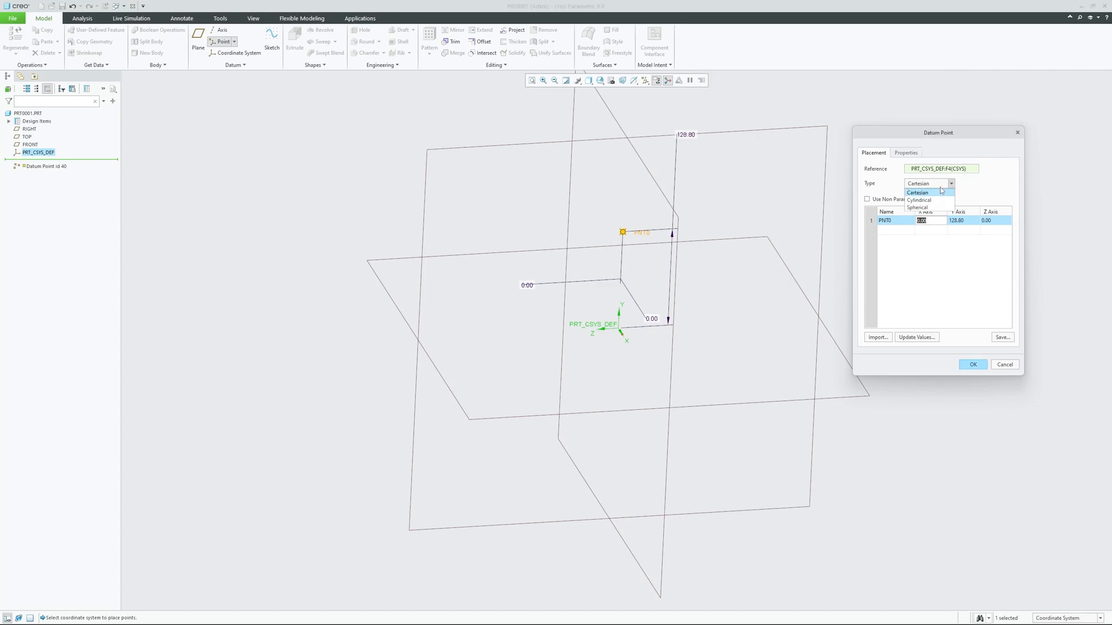
mouse_move(979, 185)
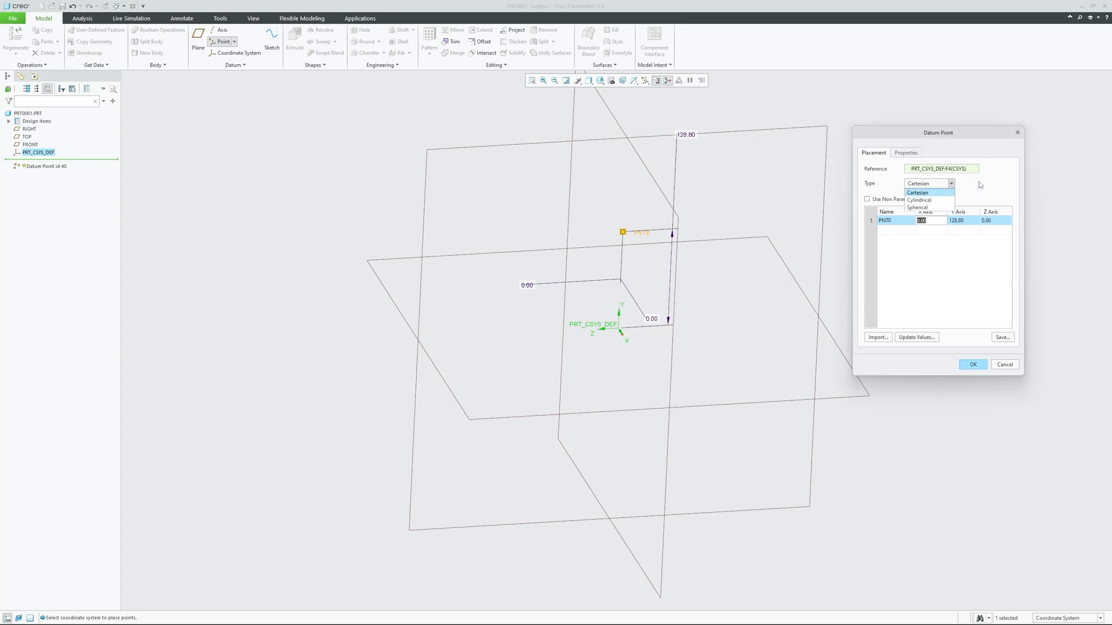
click(917, 192)
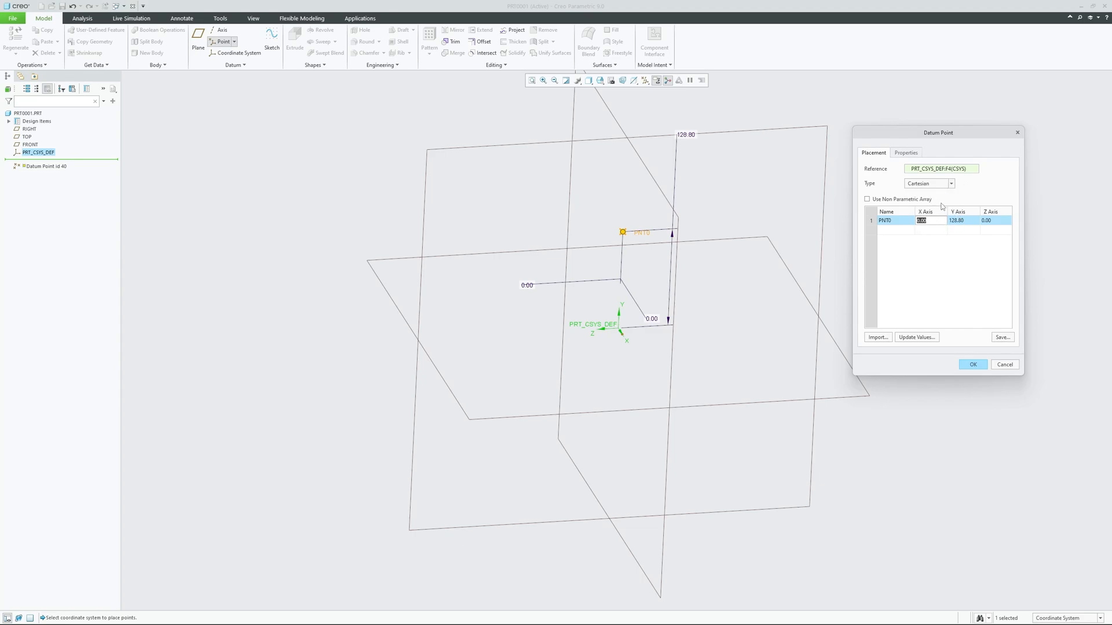
mouse_move(957, 188)
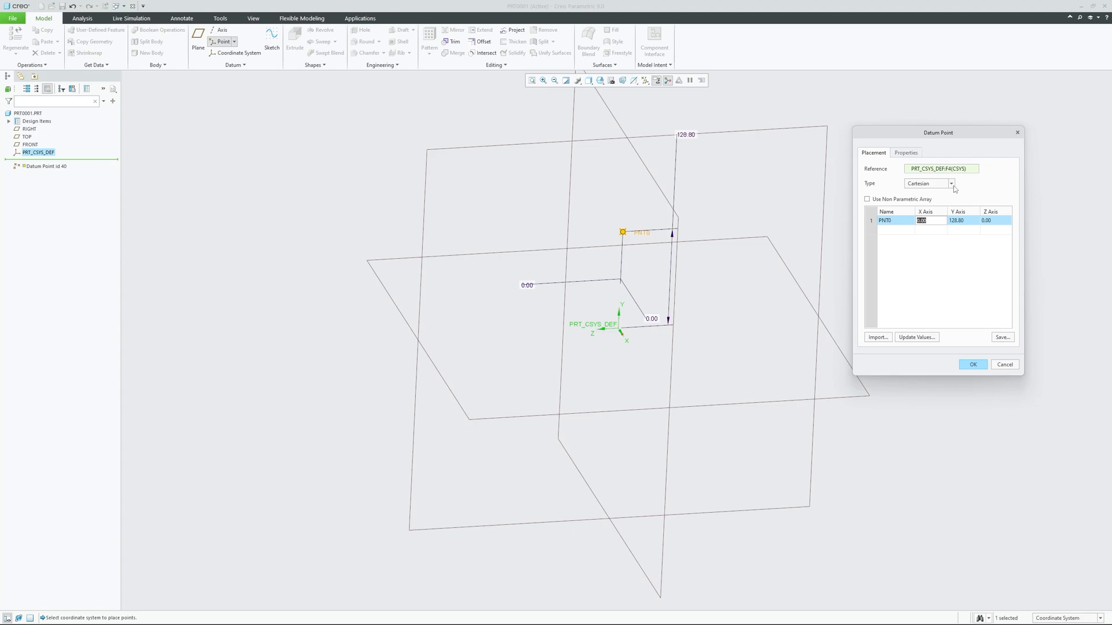
click(950, 183)
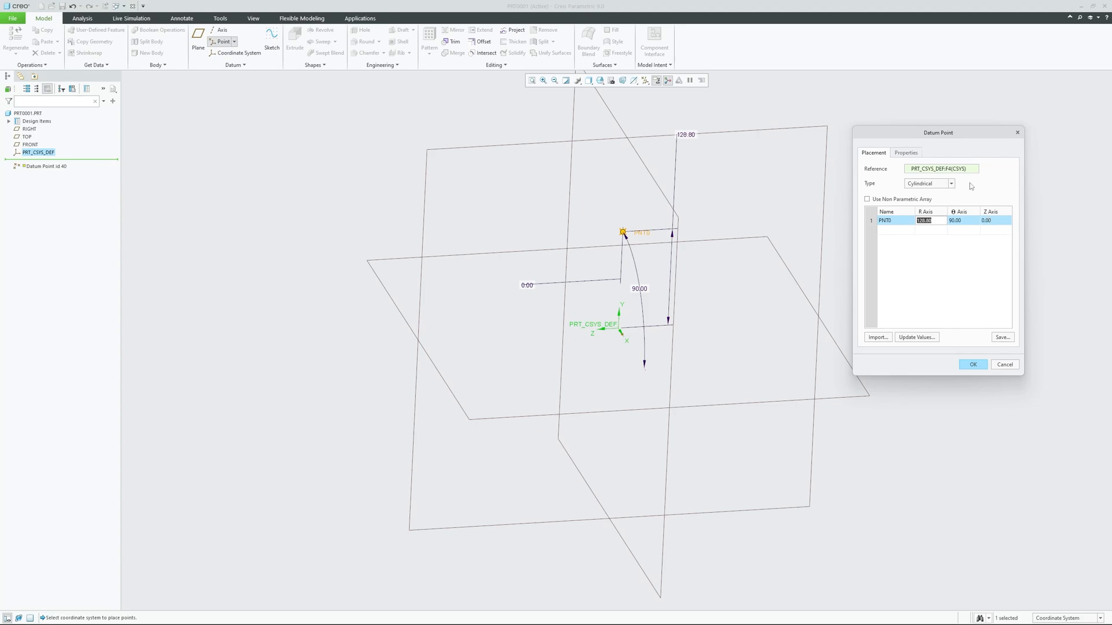
click(950, 183)
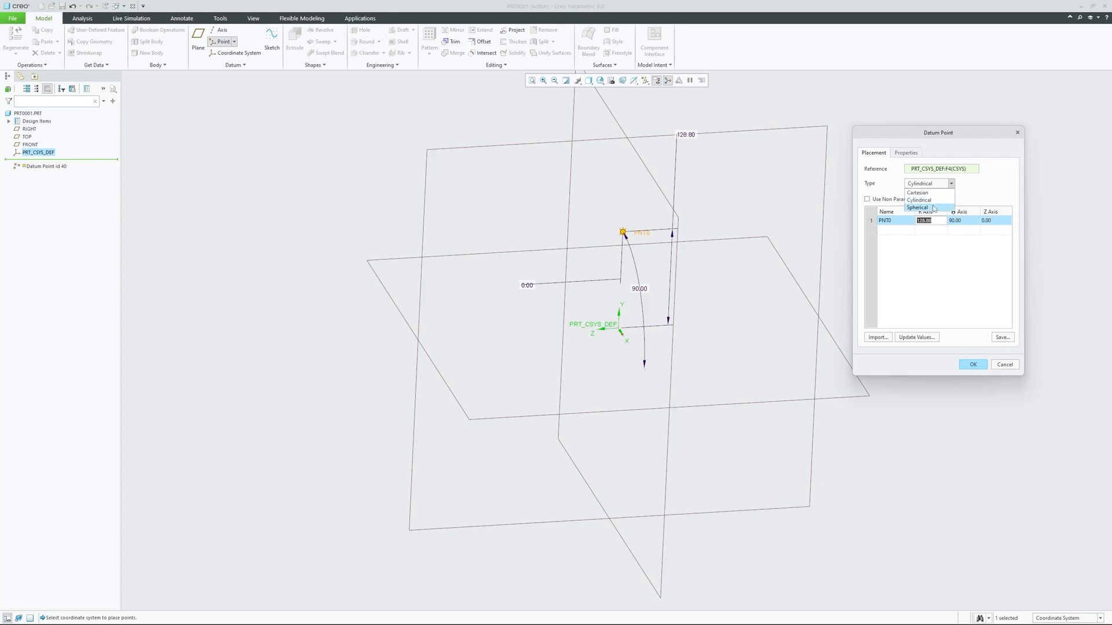
click(917, 207)
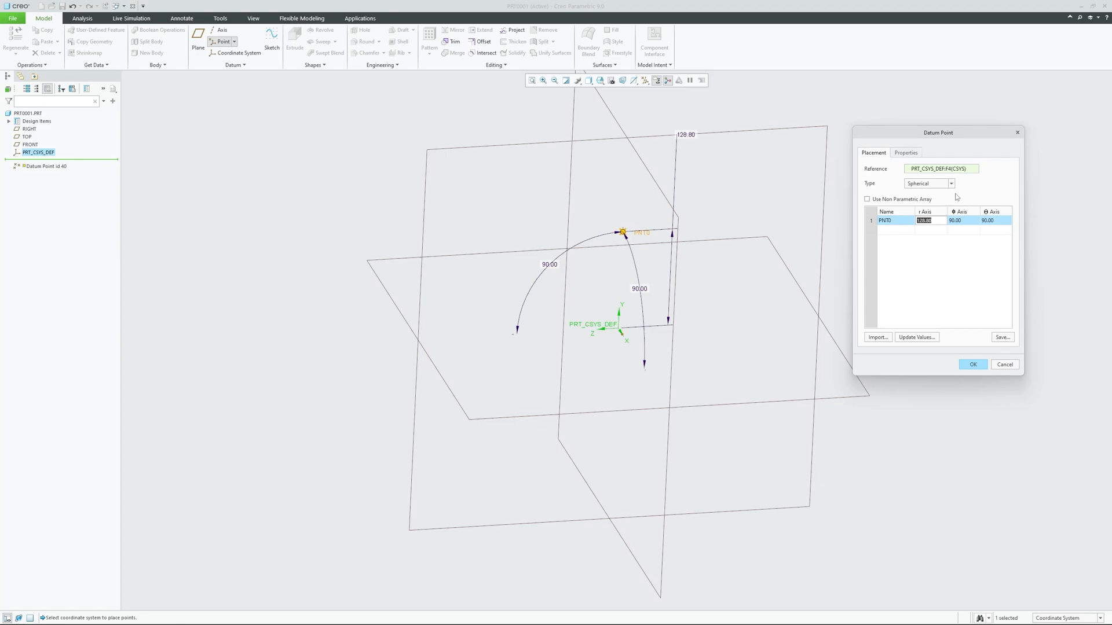
mouse_move(650, 239)
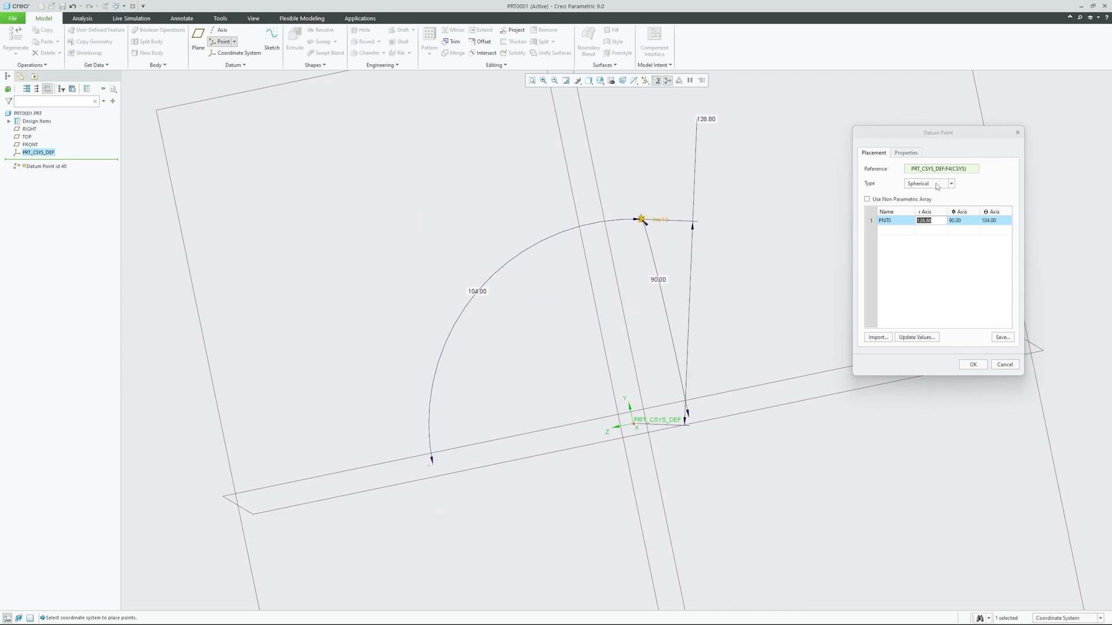
click(949, 183)
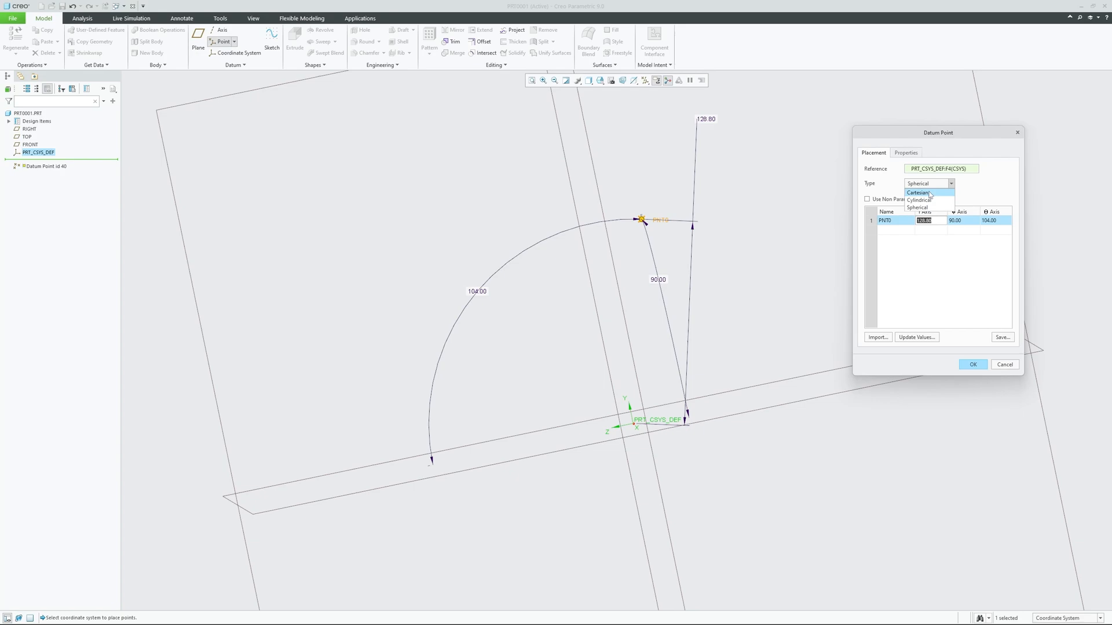
mouse_move(919, 193)
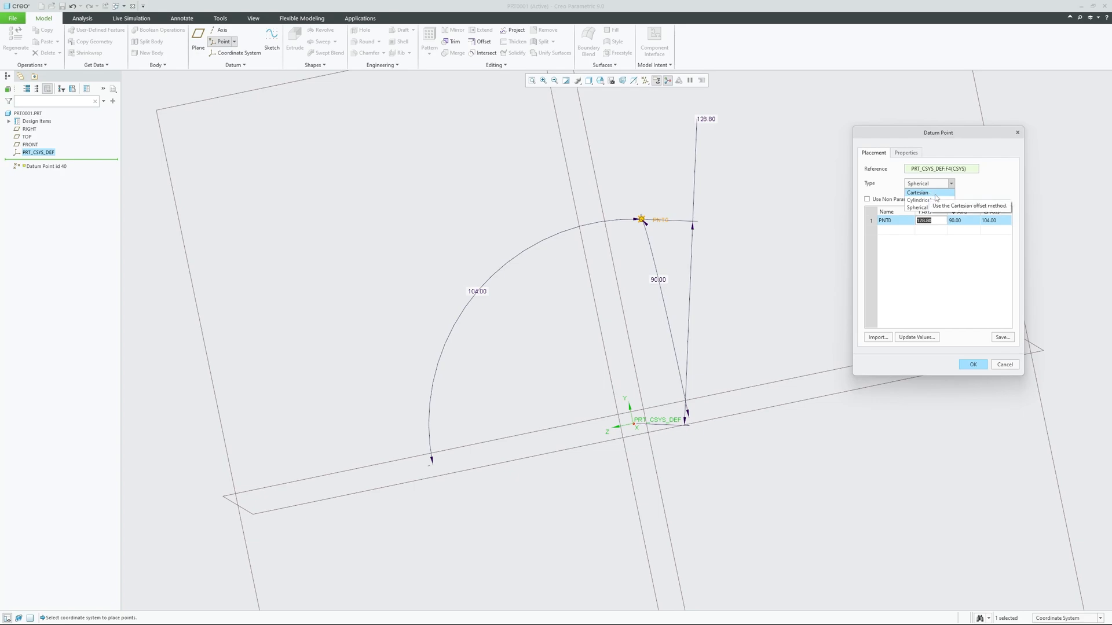
Step: Return PNT0 to Cartesian offsets X 75.10, Y 100, Z 50
click(917, 192)
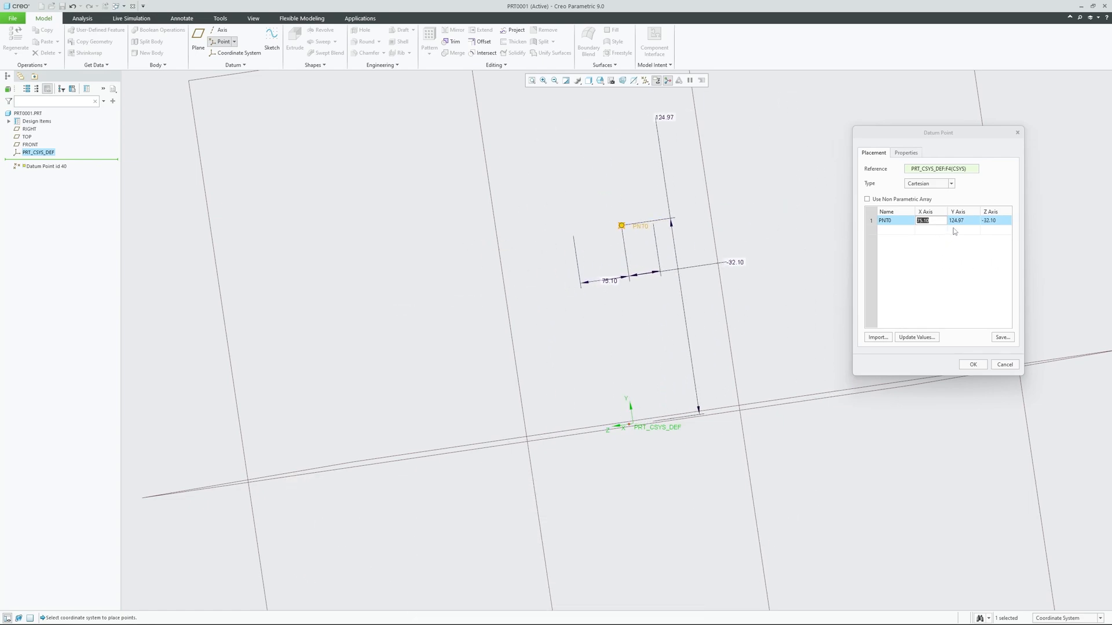
click(960, 220)
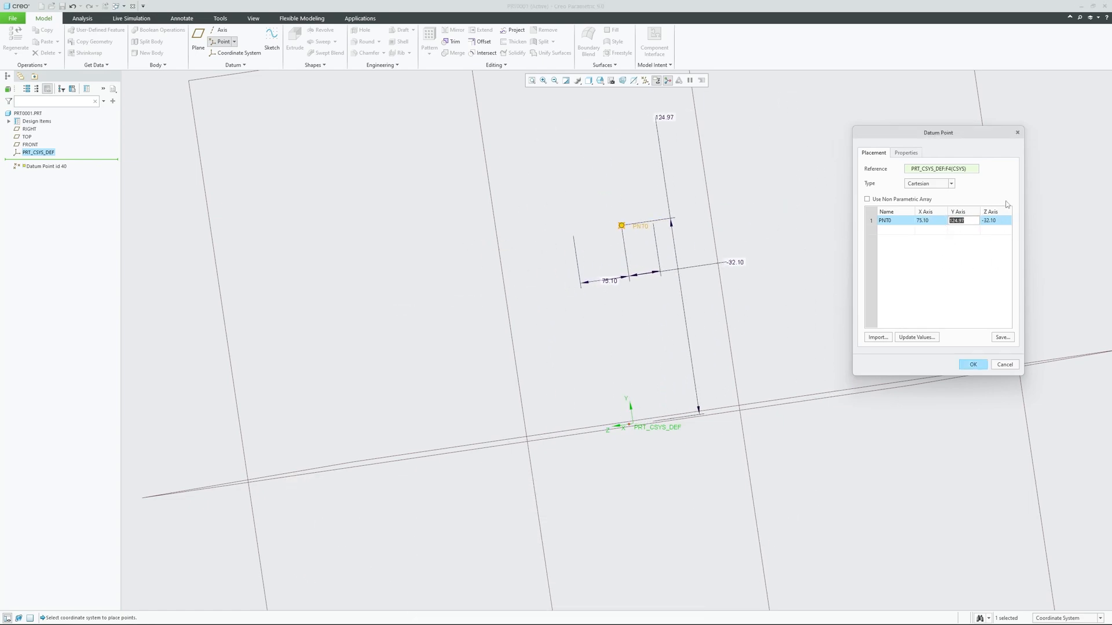
text(100.00)
click(995, 220)
text(50)
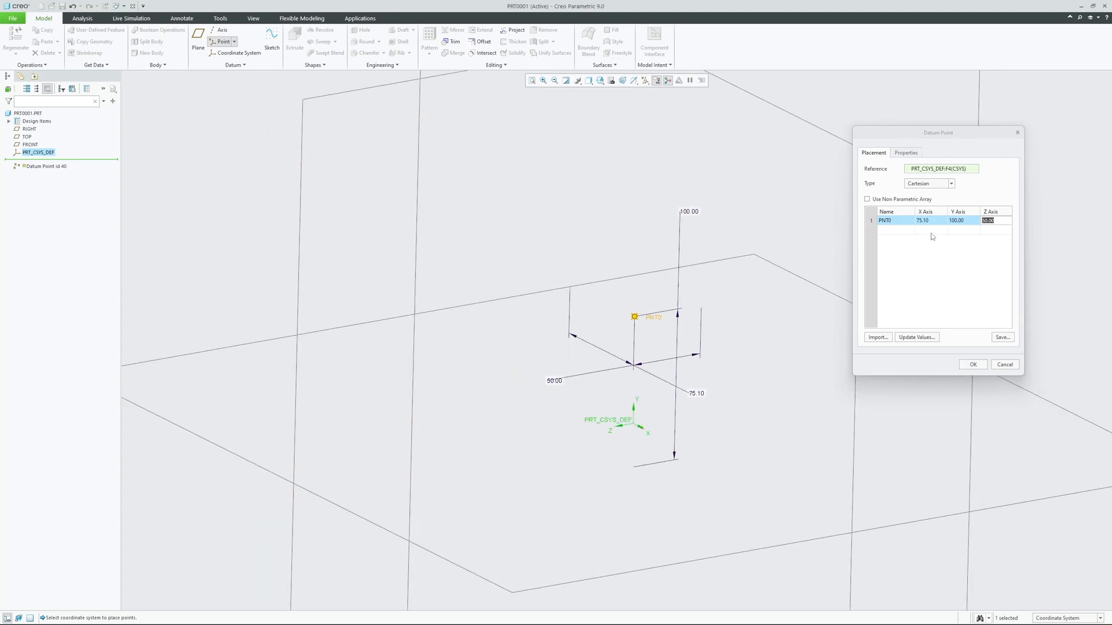
Step: Add PNT1 and PNT2 to the offset table and confirm the datum point feature
click(895, 236)
text(87)
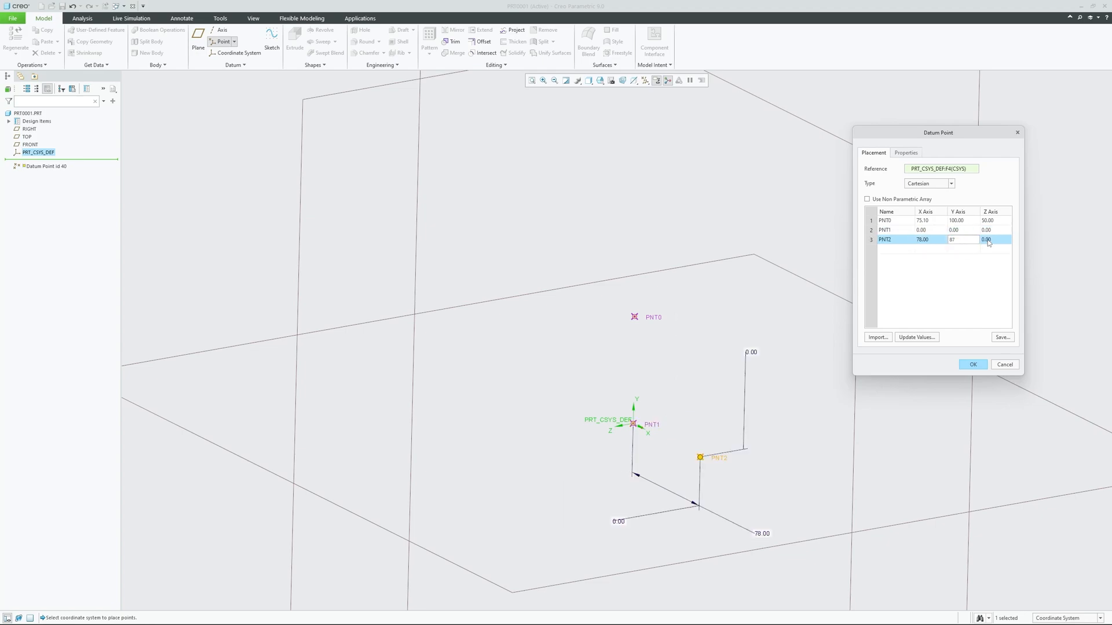
click(973, 364)
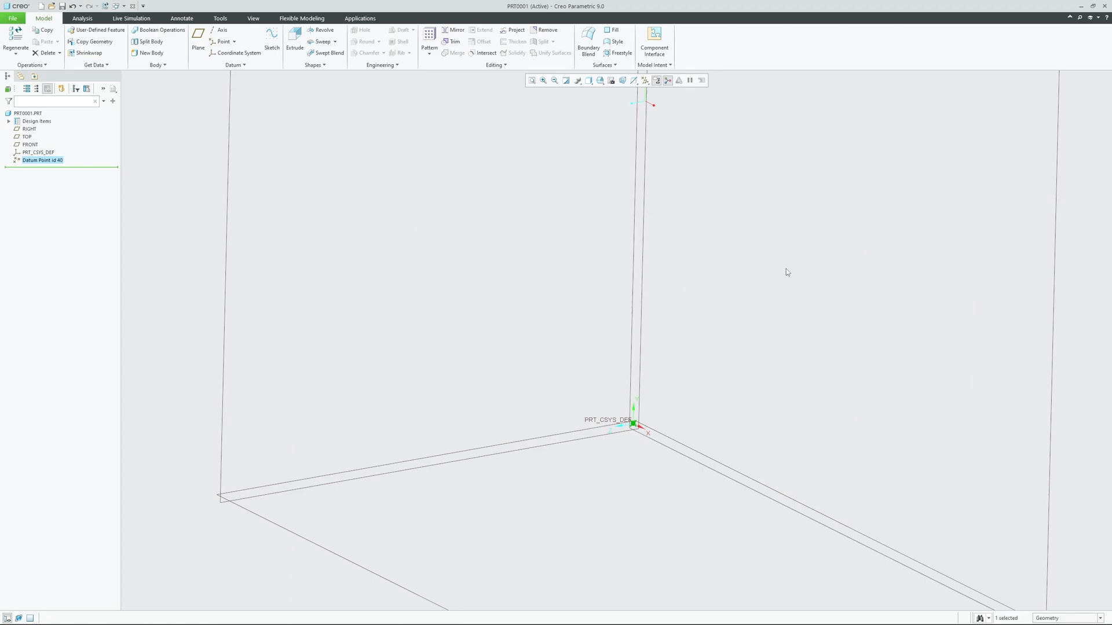